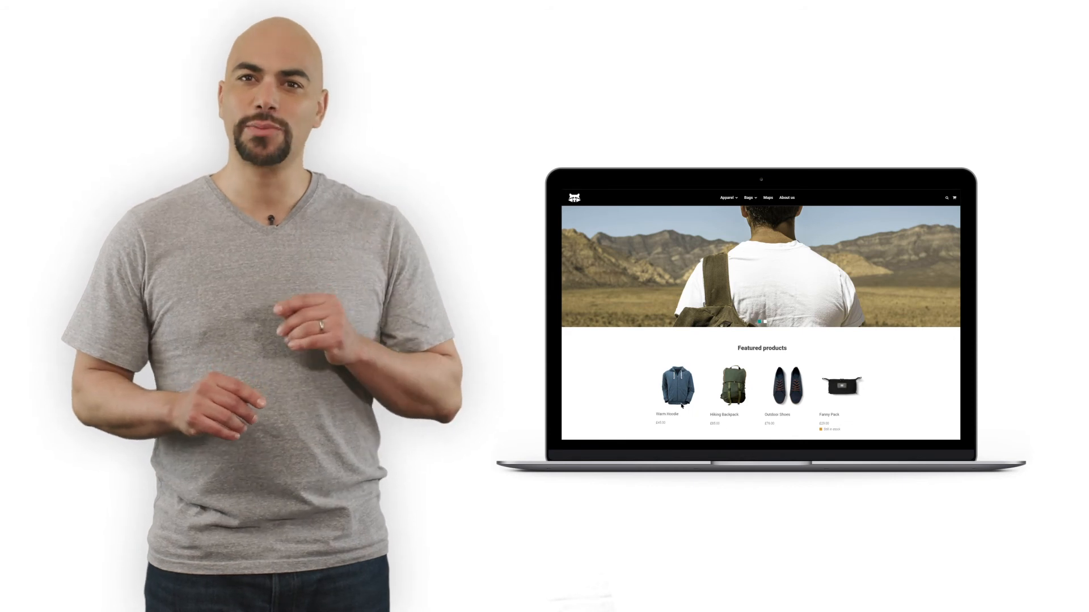
# Step: Select the Warm Hoodie in the storefront's Featured products row to view its product page
pyautogui.click(677, 381)
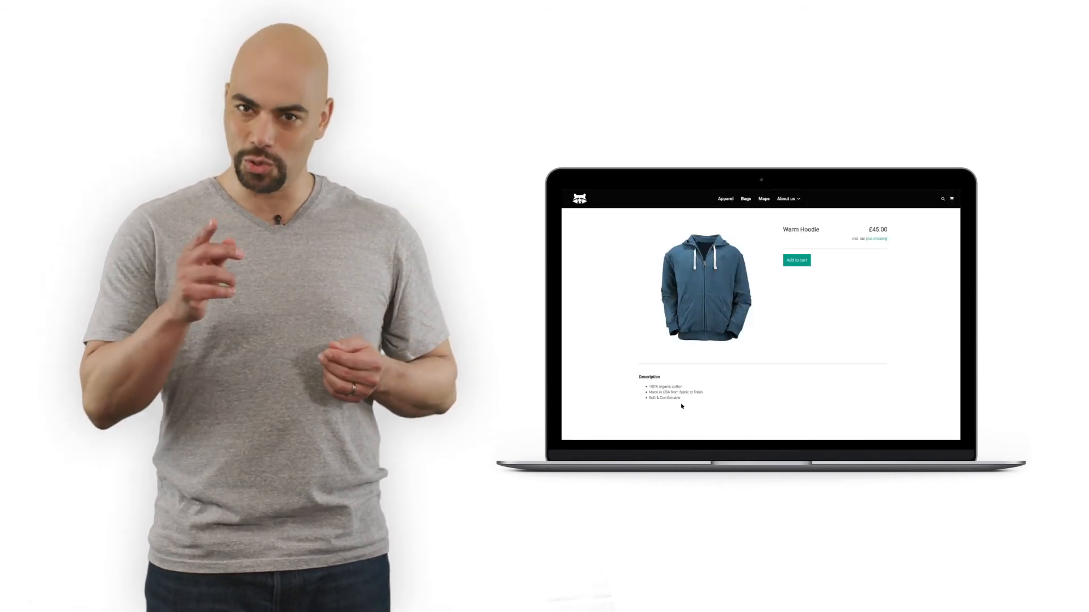